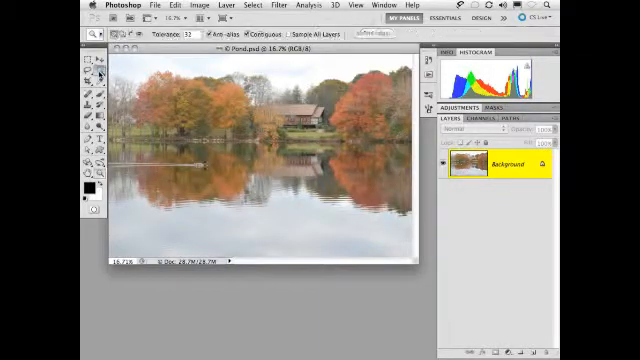
# Step: Begin a Quick Selection of the sky area above the autumn trees
pyautogui.click(84, 76)
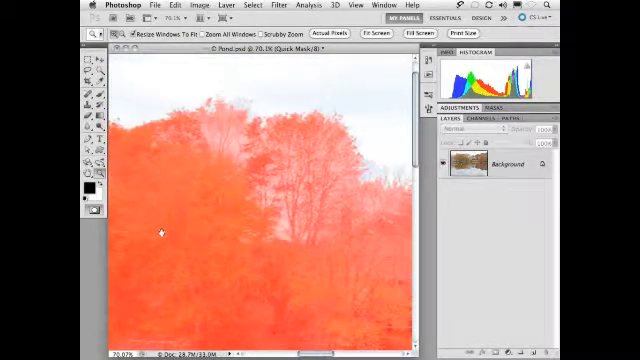
pyautogui.scroll(-3)
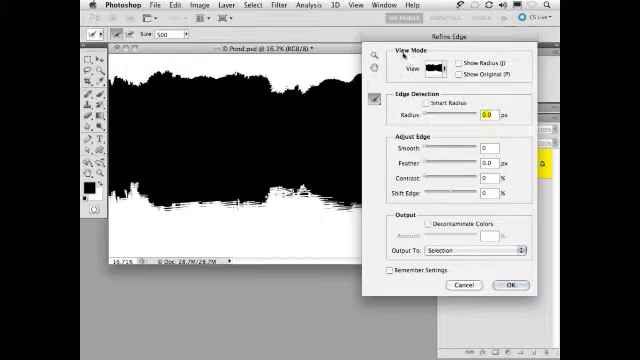
# Step: Preview the sky-and-water selection On Black, then switch the Refine Edge view mode again
pyautogui.click(432, 68)
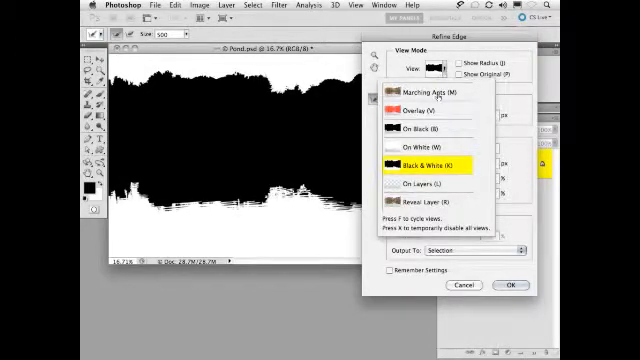
pyautogui.click(410, 92)
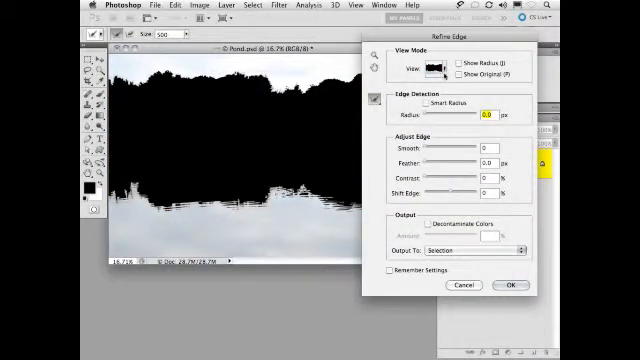
pyautogui.click(440, 66)
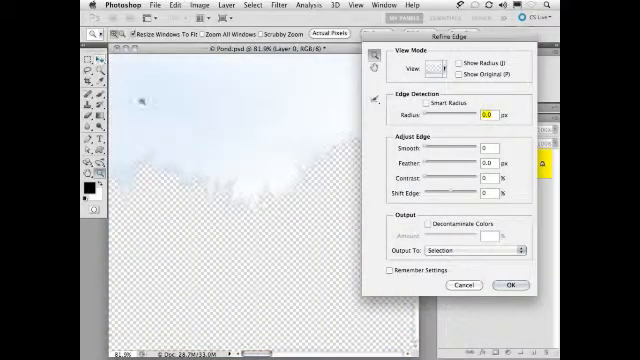
pyautogui.moveTo(262, 210)
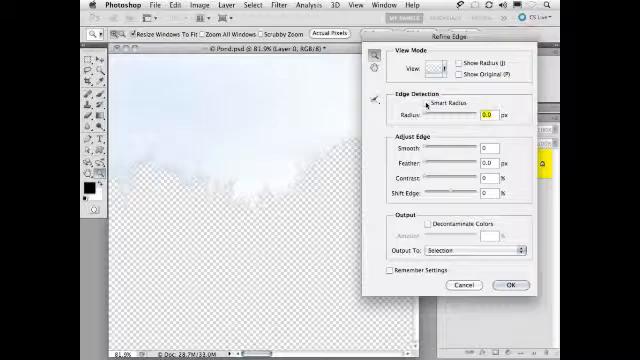
# Step: Enable Smart Radius and raise the edge detection radius along the treeline
pyautogui.click(424, 104)
pyautogui.write('7.5')
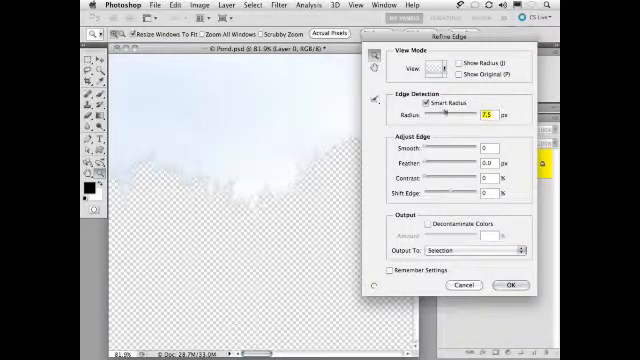
pyautogui.moveTo(452, 118); pyautogui.dragTo(460, 118)
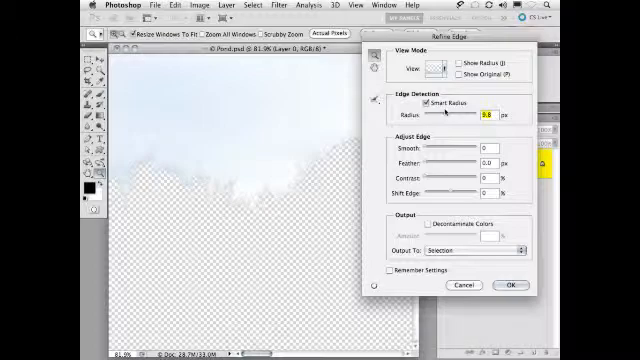
pyautogui.moveTo(454, 120); pyautogui.dragTo(484, 120)
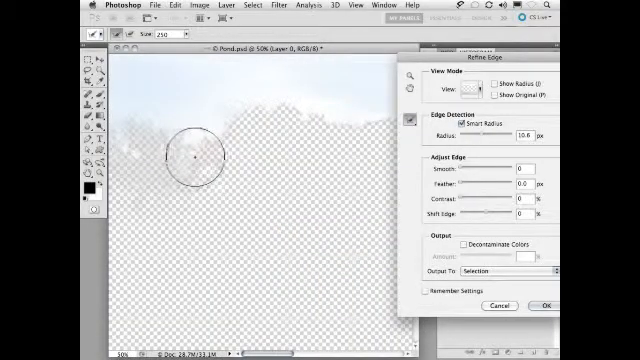
# Step: Brush the Refine Radius tool along the treetops, top treeline, shoreline trees and reflected trees
pyautogui.moveTo(192, 156); pyautogui.dragTo(188, 148)
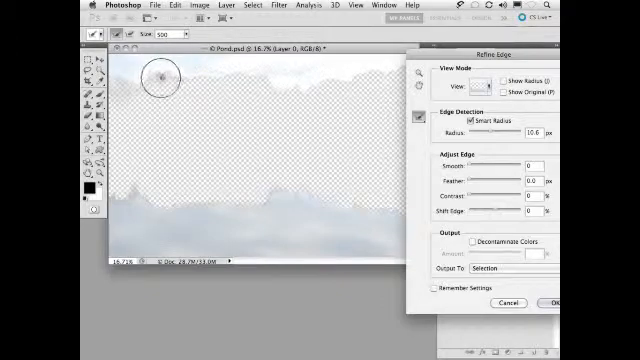
pyautogui.moveTo(160, 80); pyautogui.dragTo(260, 104)
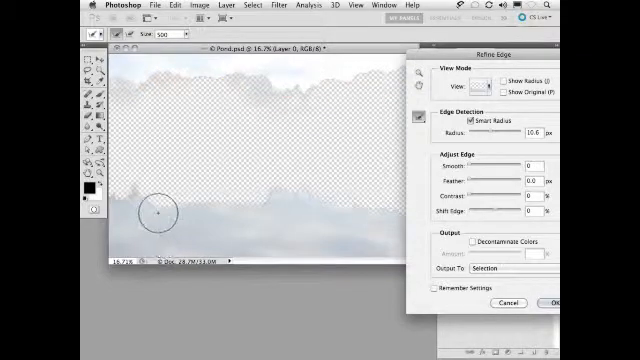
pyautogui.moveTo(156, 210); pyautogui.dragTo(140, 176)
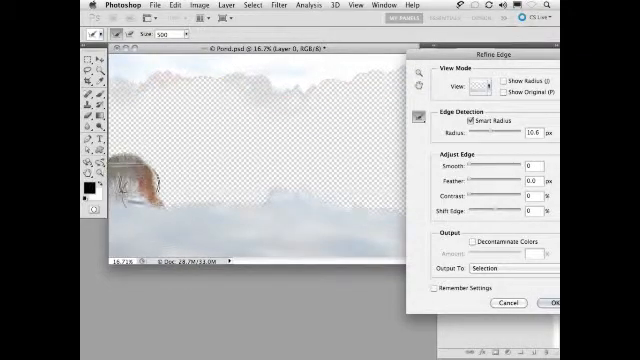
pyautogui.moveTo(140, 180); pyautogui.dragTo(270, 180)
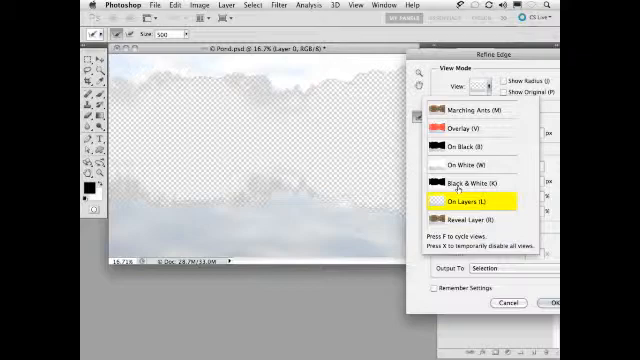
# Step: View the selection as a Black & White mask and accept the Refine Edge result
pyautogui.click(470, 180)
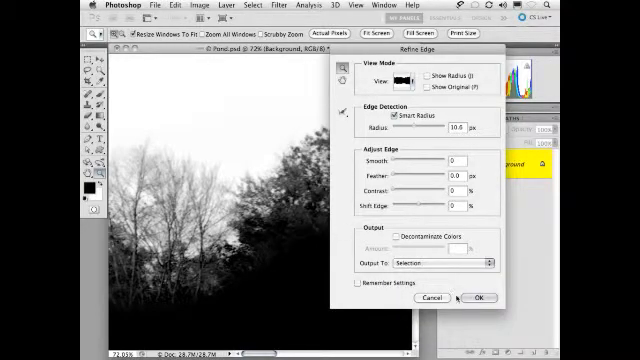
pyautogui.click(480, 298)
pyautogui.write('sky and water')
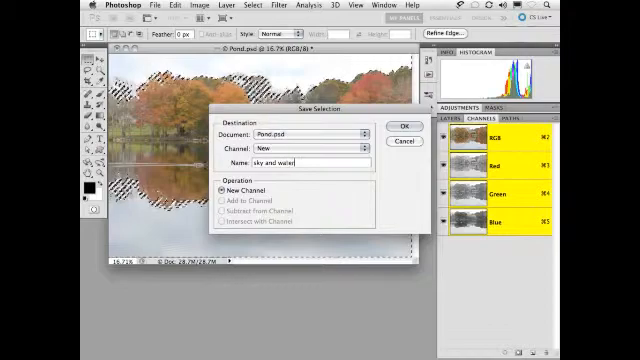
# Step: Confirm saving the selection as the 'sky and water' channel
pyautogui.click(402, 124)
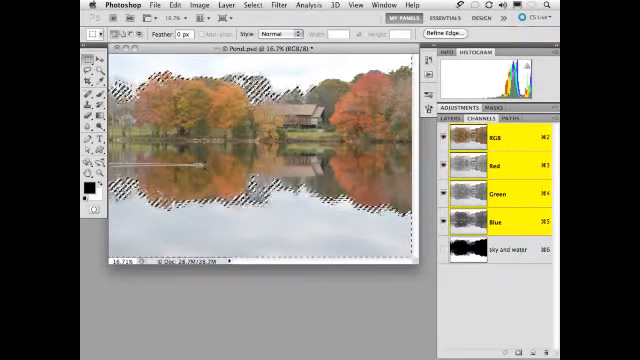
pyautogui.click(500, 248)
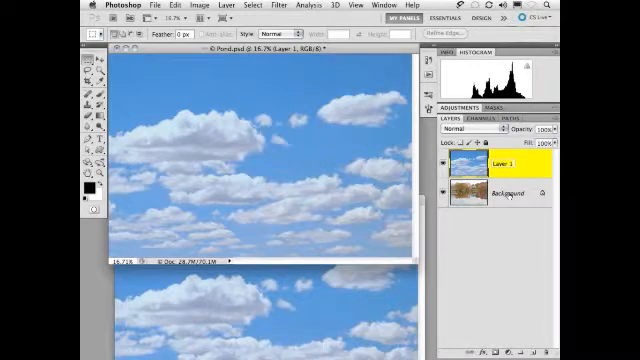
# Step: Select the cloud layer's name in the Layers panel so it can be renamed 'sky'
pyautogui.doubleClick(500, 164)
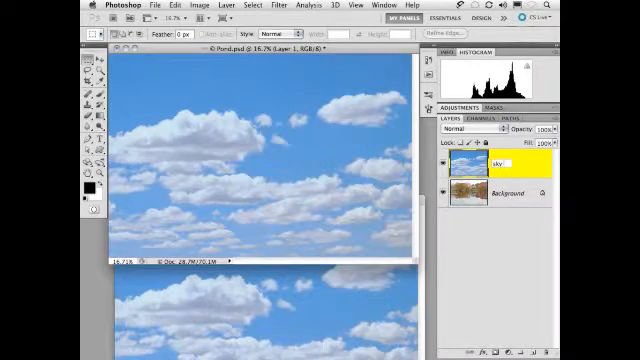
pyautogui.doubleClick(492, 164)
pyautogui.write(' 1')
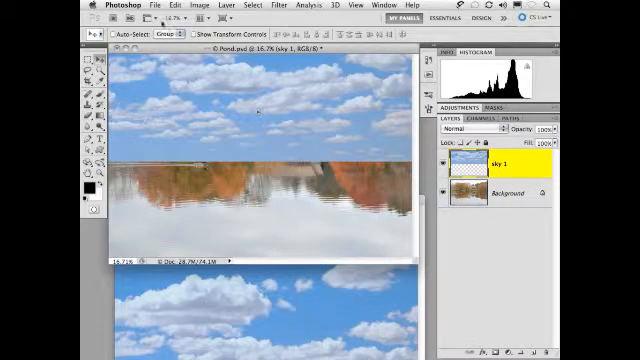
# Step: Flip the cloud layer upside down with Edit > Transform > Flip Vertical
pyautogui.click(178, 6)
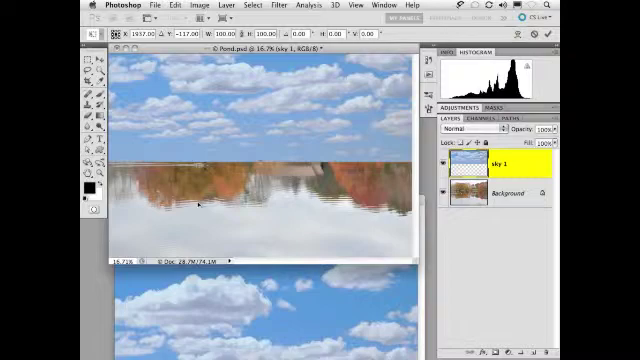
pyautogui.moveTo(200, 204)
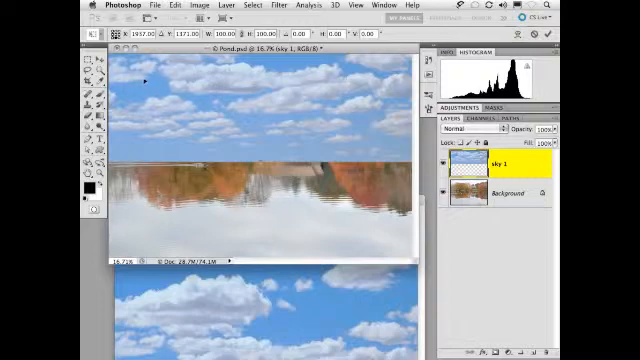
pyautogui.click(178, 4)
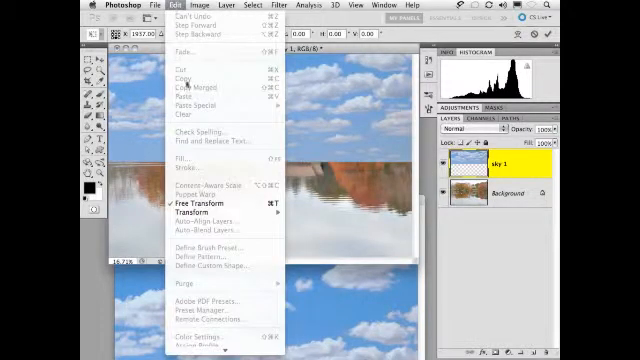
pyautogui.click(190, 204)
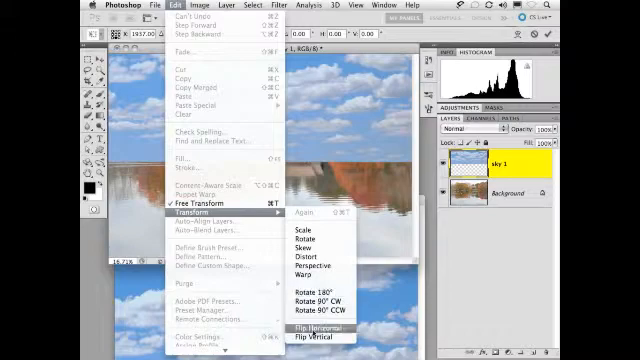
pyautogui.moveTo(316, 338)
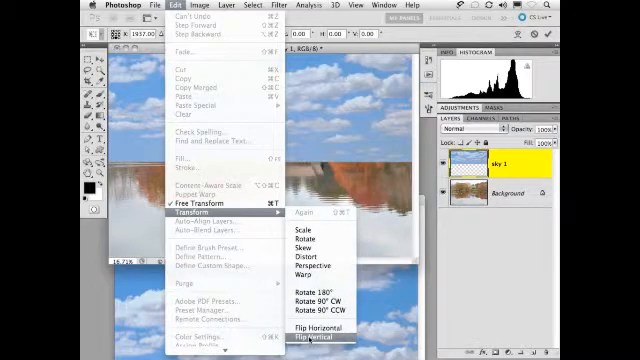
pyautogui.click(312, 338)
pyautogui.write('reflection')
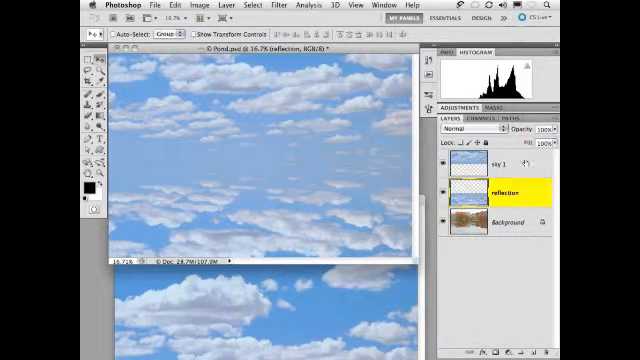
# Step: Group the sky and reflection layers into a new group named 'clouds'
pyautogui.click(512, 164)
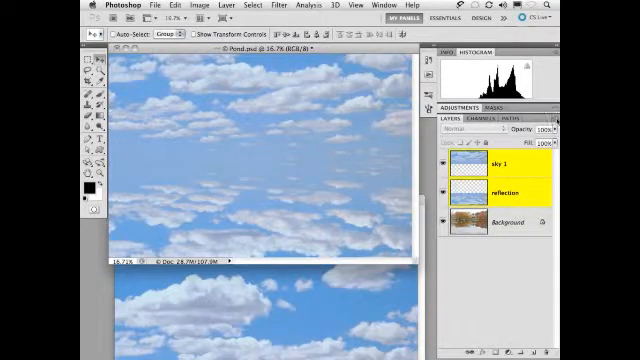
pyautogui.click(544, 120)
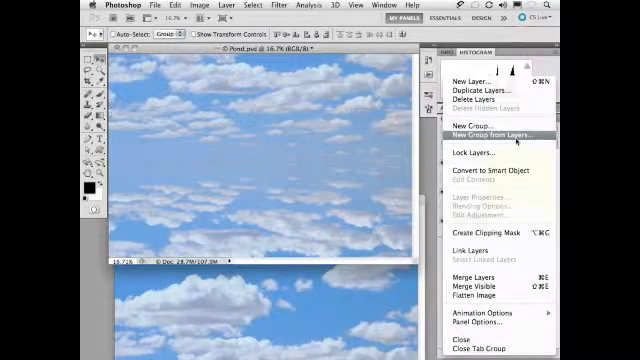
pyautogui.click(492, 132)
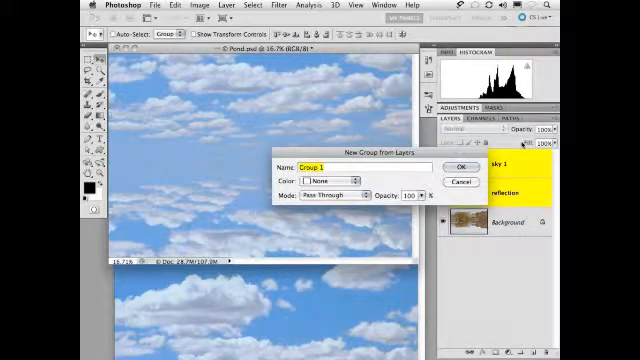
pyautogui.write('cloud')
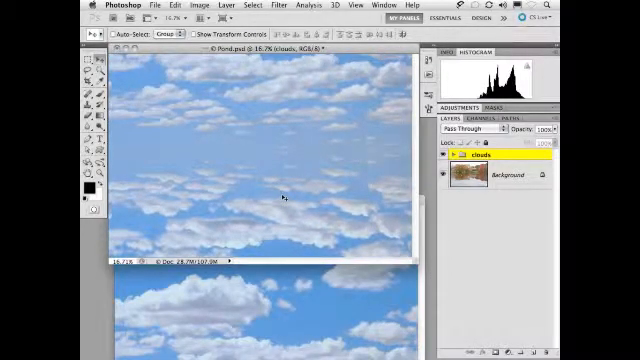
# Step: Choose Multiply from the clouds group's blend mode list
pyautogui.click(476, 132)
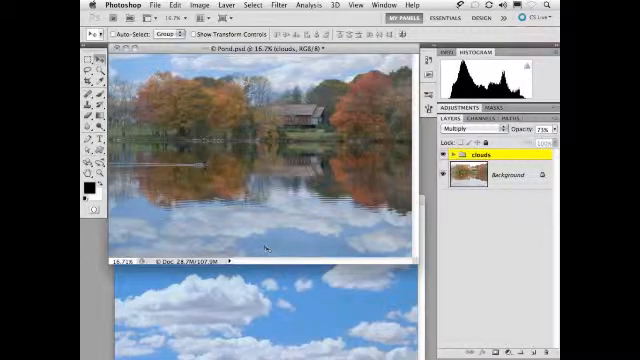
pyautogui.moveTo(268, 242)
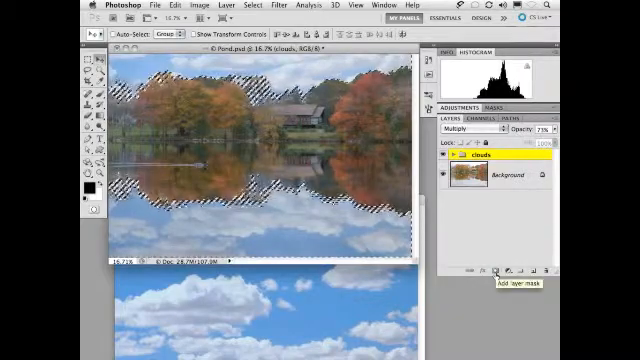
# Step: Add a layer mask to the clouds group from the loaded sky-and-water selection
pyautogui.click(492, 270)
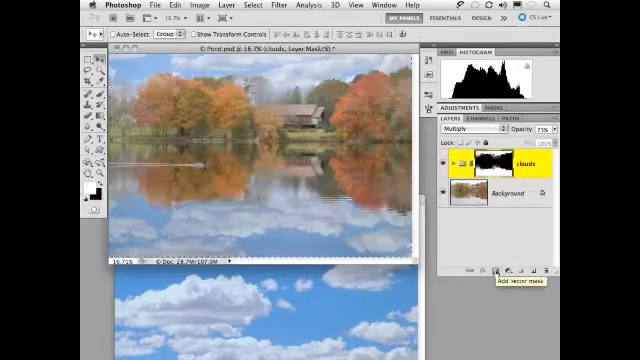